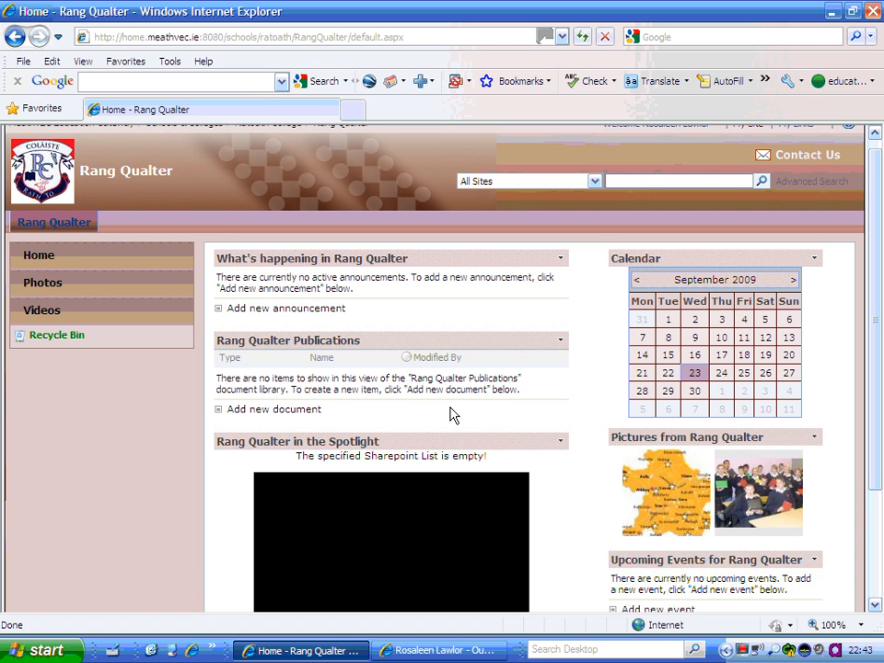
{"action": "mouse_move", "coordinate": [615, 538]}
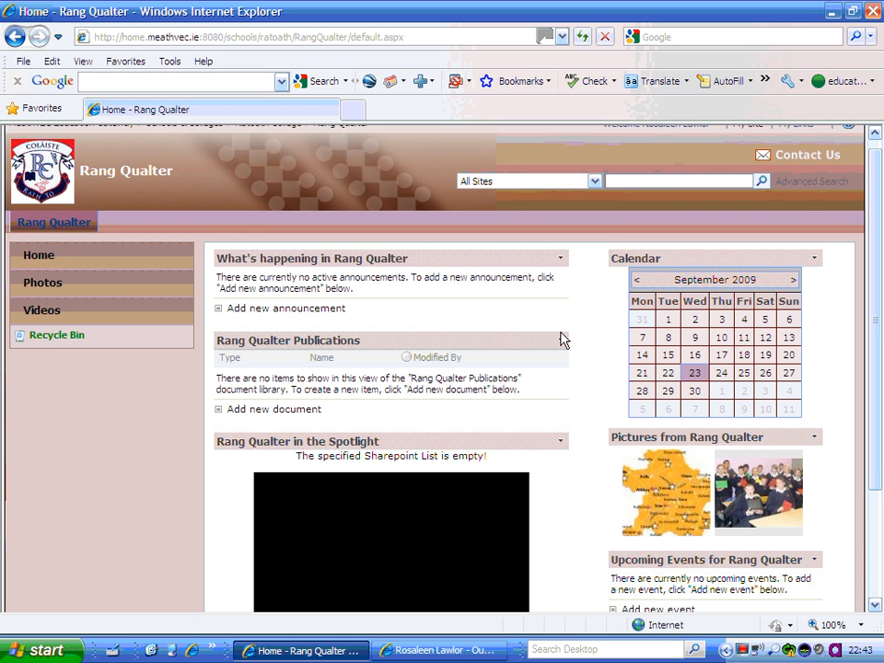
{"action": "mouse_move", "coordinate": [311, 257]}
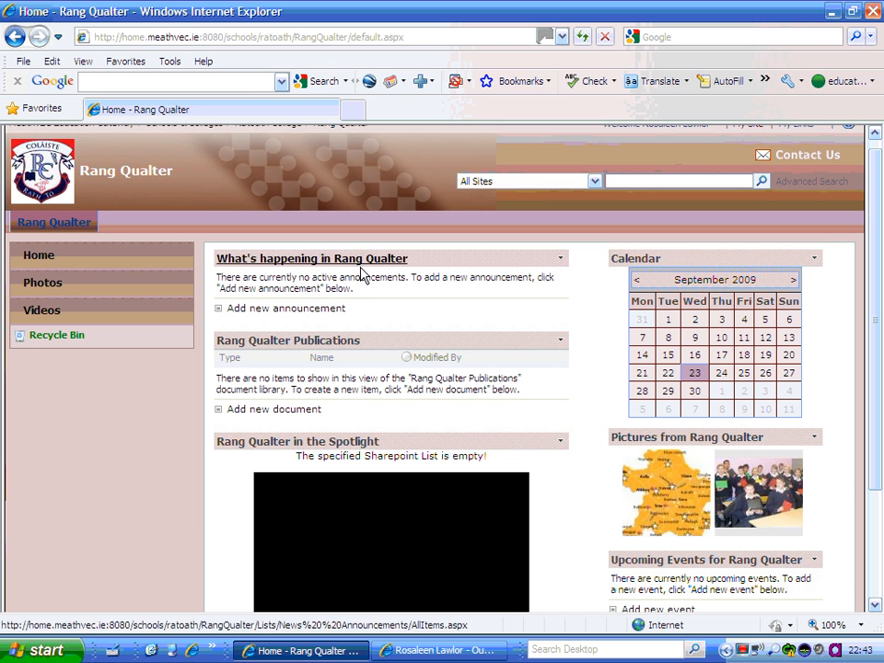
{"action": "mouse_move", "coordinate": [682, 505]}
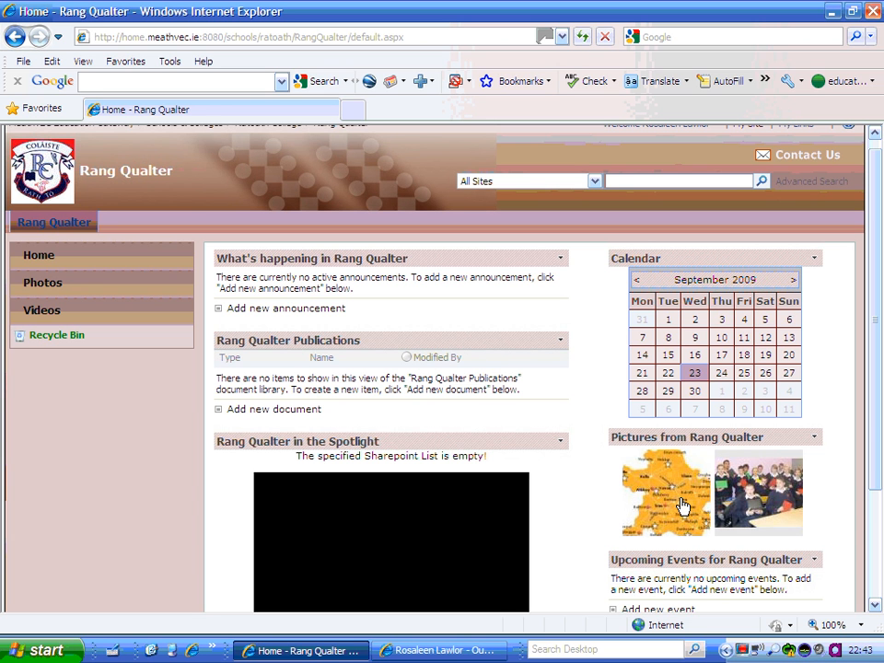
{"action": "mouse_move", "coordinate": [121, 593]}
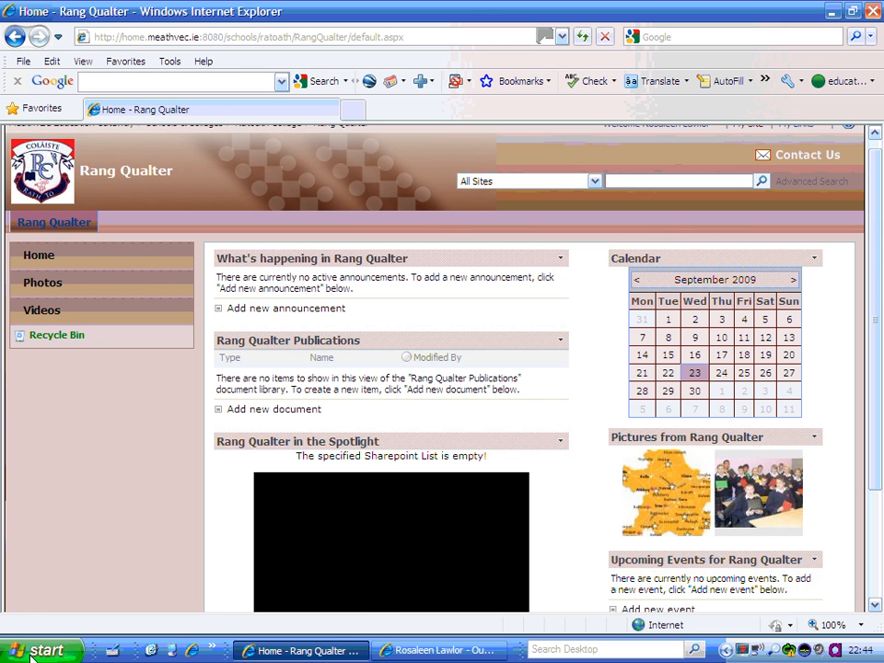
Step: Expand All Programs in the Start menu to reach Microsoft Office Picture Manager
{"action": "left_click", "coordinate": [41, 648]}
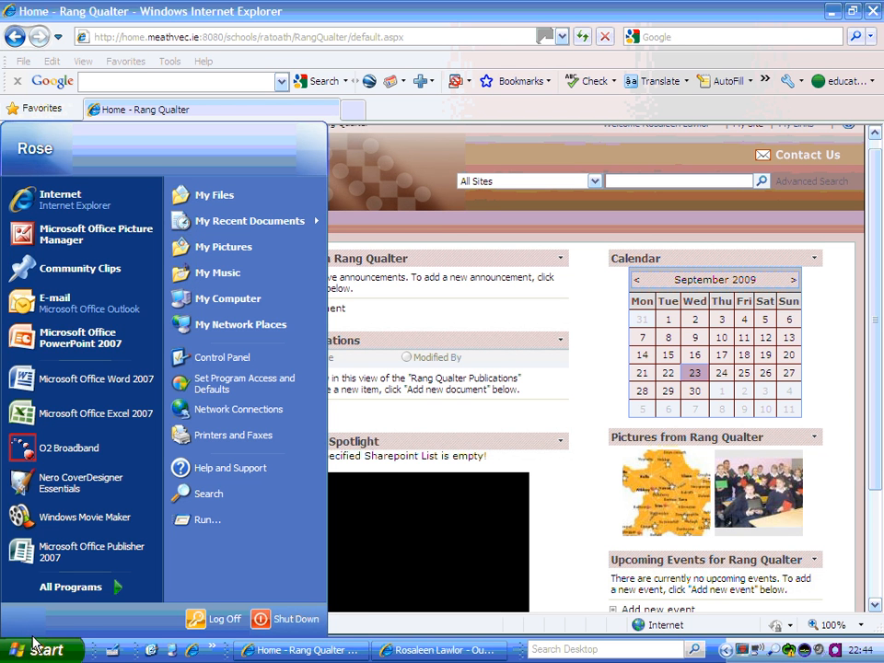
{"action": "mouse_move", "coordinate": [70, 585]}
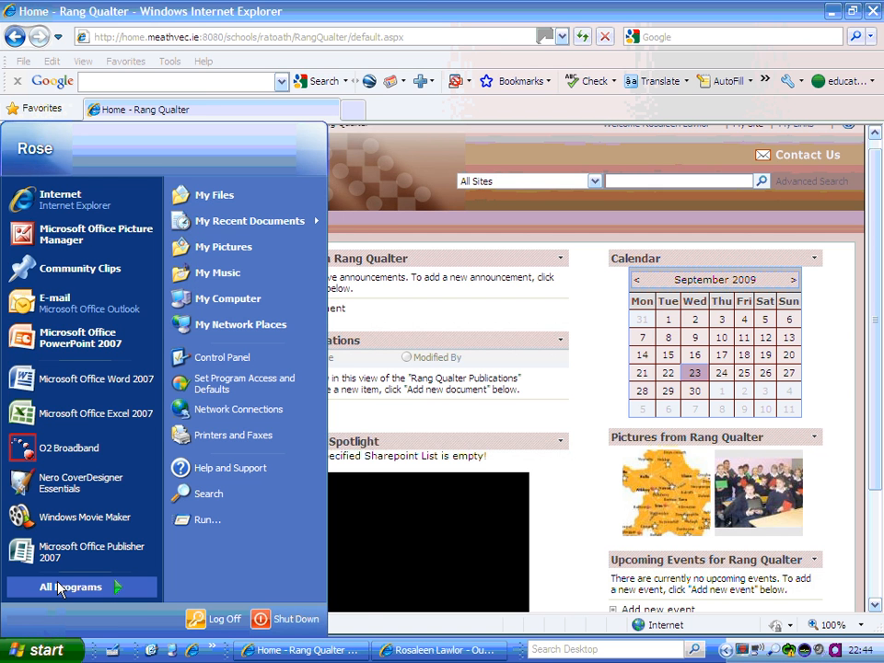
{"action": "left_click", "coordinate": [72, 586]}
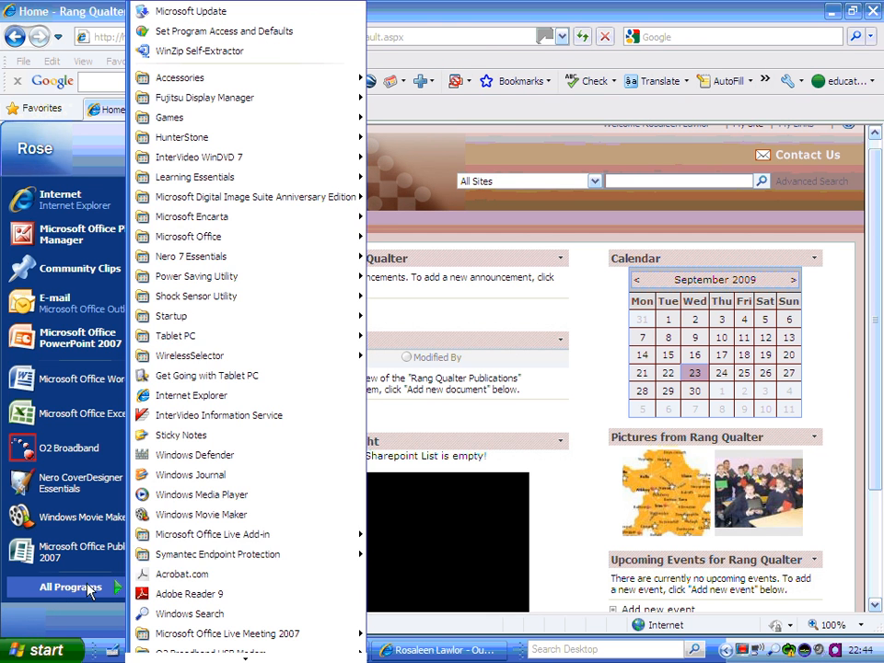
{"action": "mouse_move", "coordinate": [188, 236]}
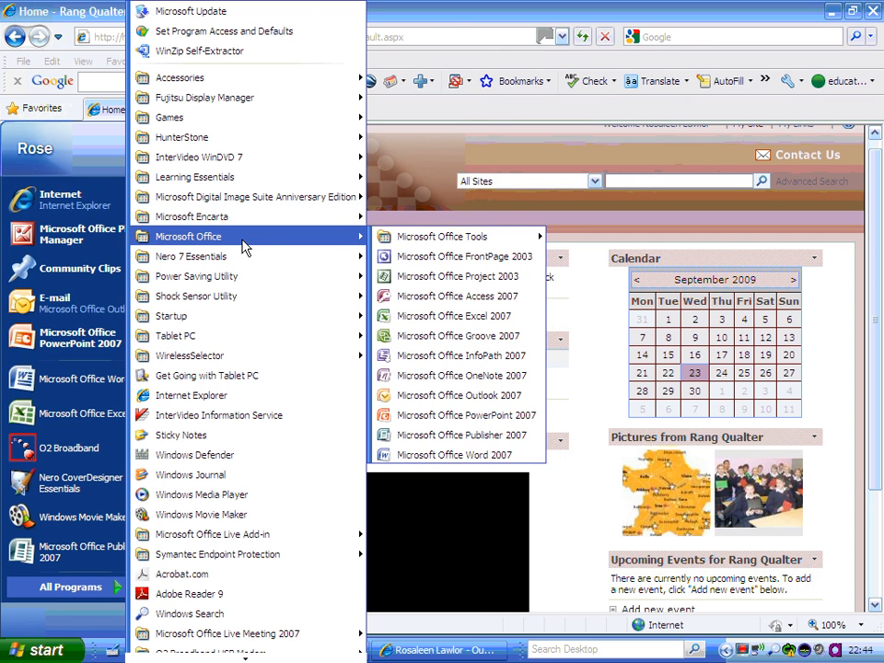
{"action": "mouse_move", "coordinate": [442, 235]}
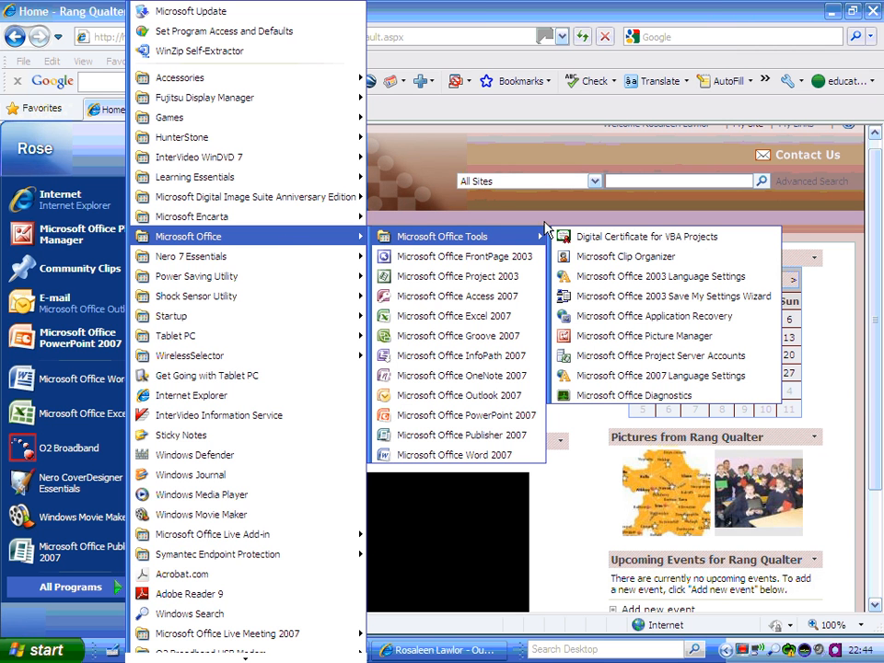
{"action": "mouse_move", "coordinate": [645, 336]}
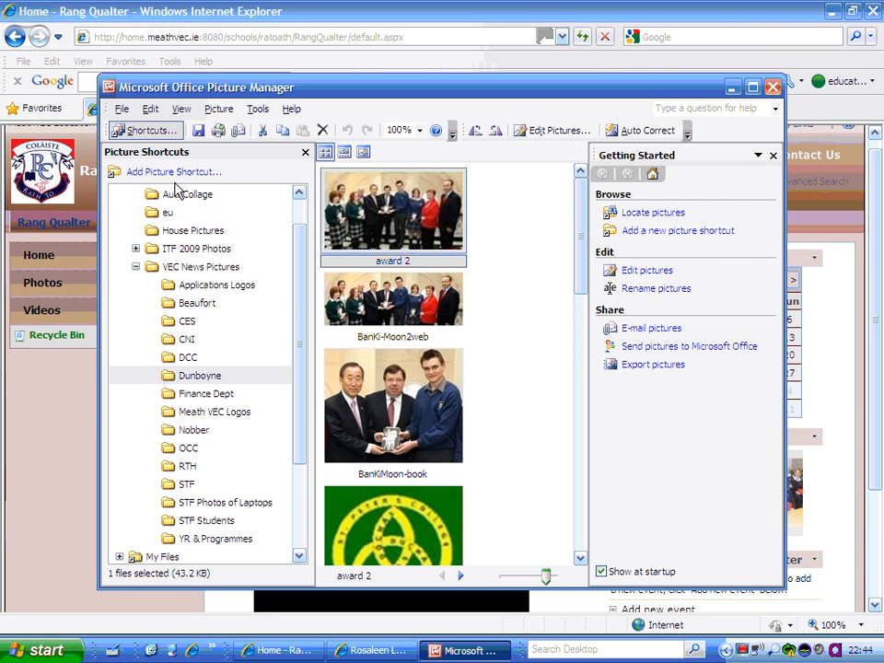
Step: Browse My Pictures > VEC News Pictures to the RTH folder holding the rang Qualter photo
{"action": "left_click", "coordinate": [188, 230]}
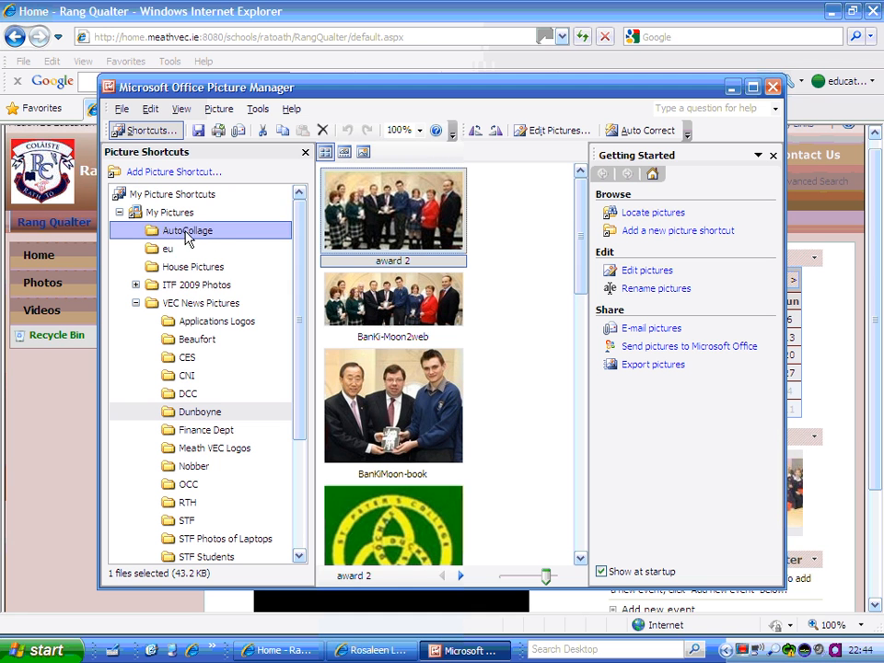
{"action": "left_click", "coordinate": [201, 302]}
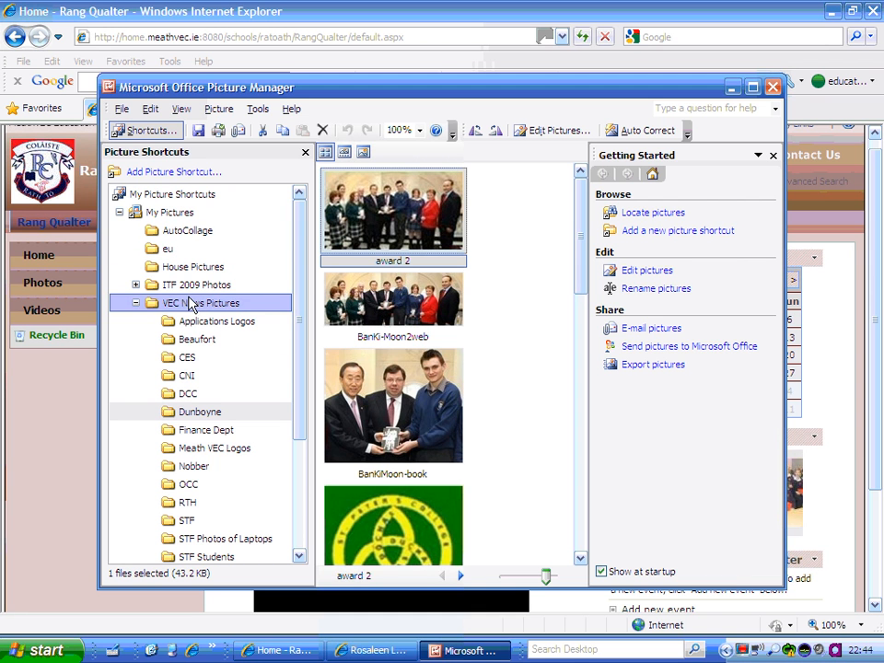
{"action": "left_click", "coordinate": [217, 320]}
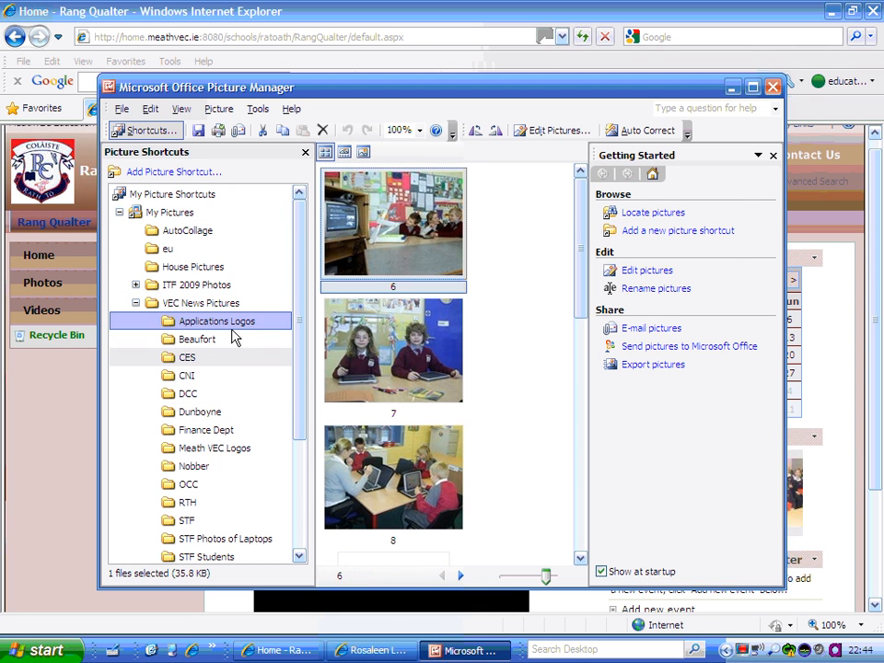
{"action": "scroll", "scroll_direction": "down", "scroll_amount": 3}
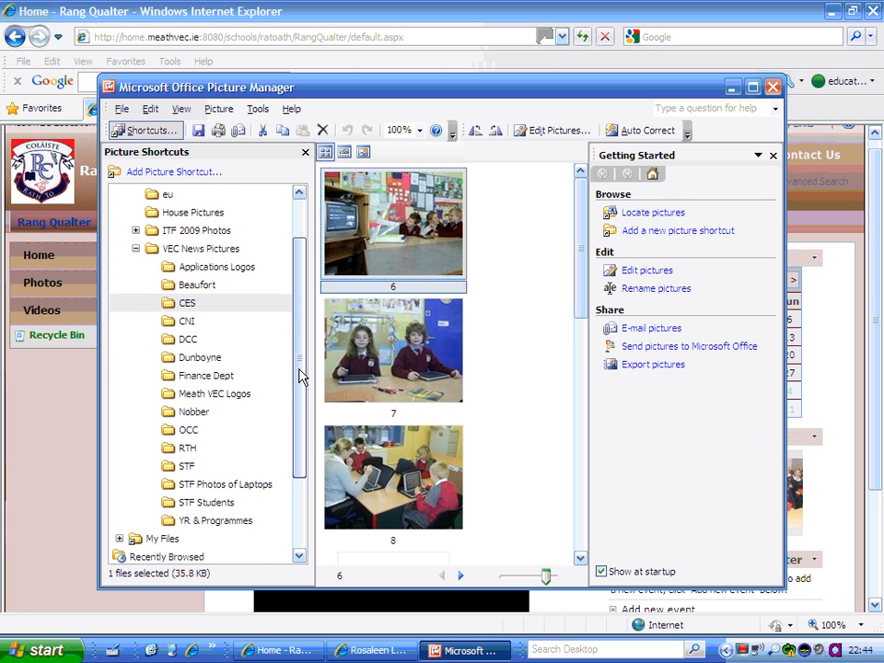
{"action": "left_click", "coordinate": [187, 448]}
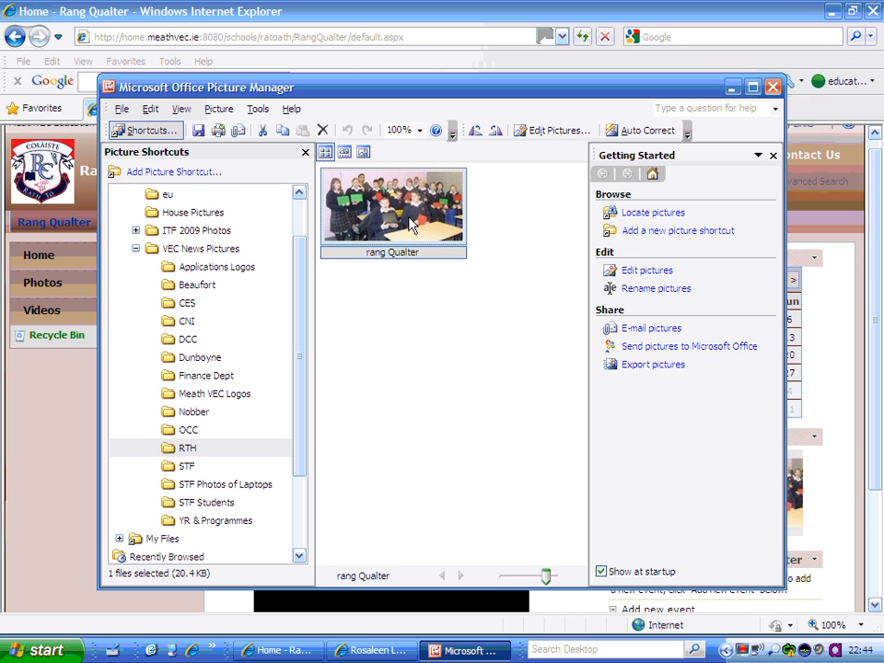
{"action": "mouse_move", "coordinate": [625, 376]}
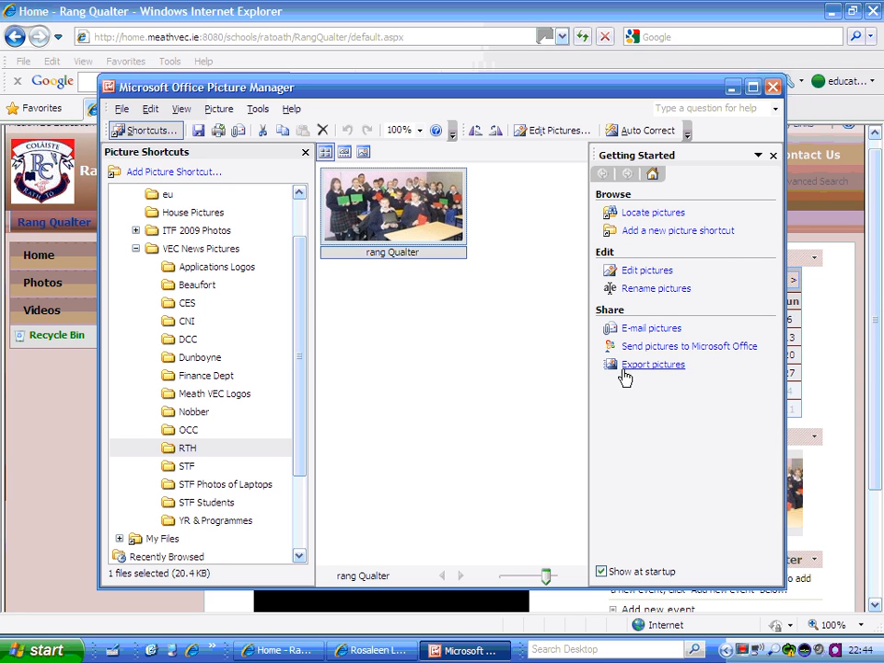
{"action": "mouse_move", "coordinate": [649, 372]}
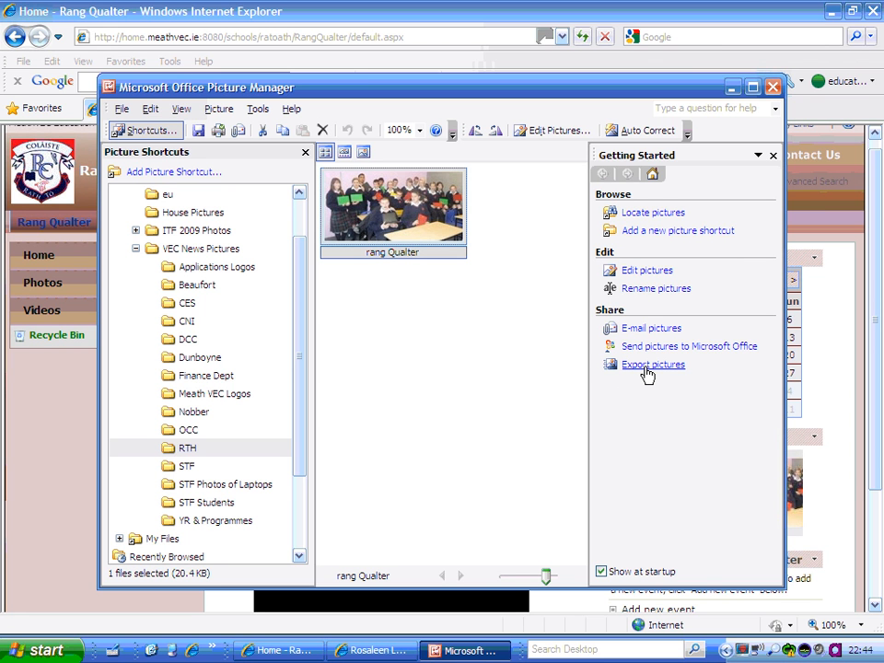
Step: Export rang Qualter at Web - Large (640 x 480 px), replacing the existing rang Qualter.jpg
{"action": "left_click", "coordinate": [652, 365]}
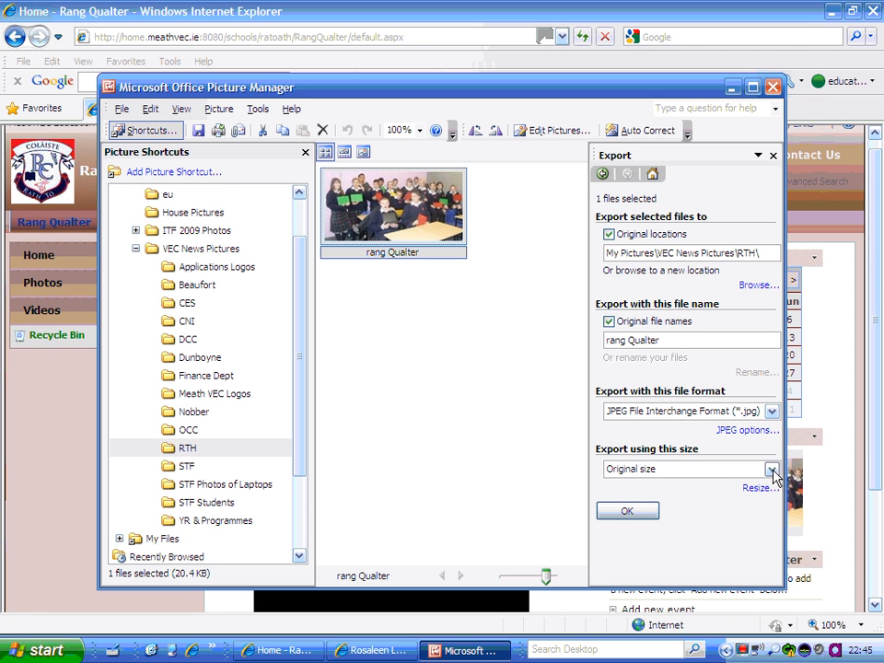
{"action": "left_click", "coordinate": [772, 470]}
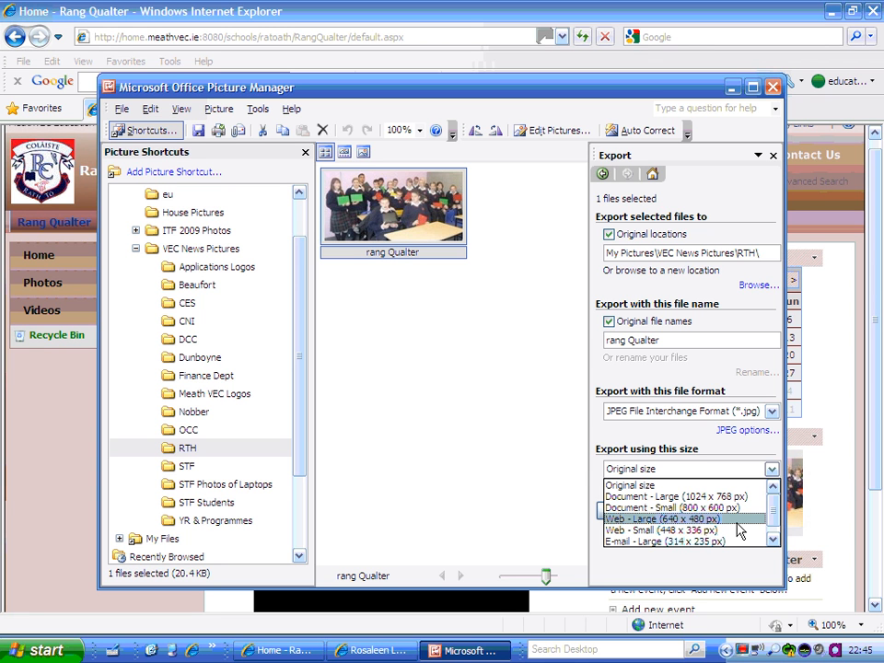
{"action": "left_click", "coordinate": [663, 519]}
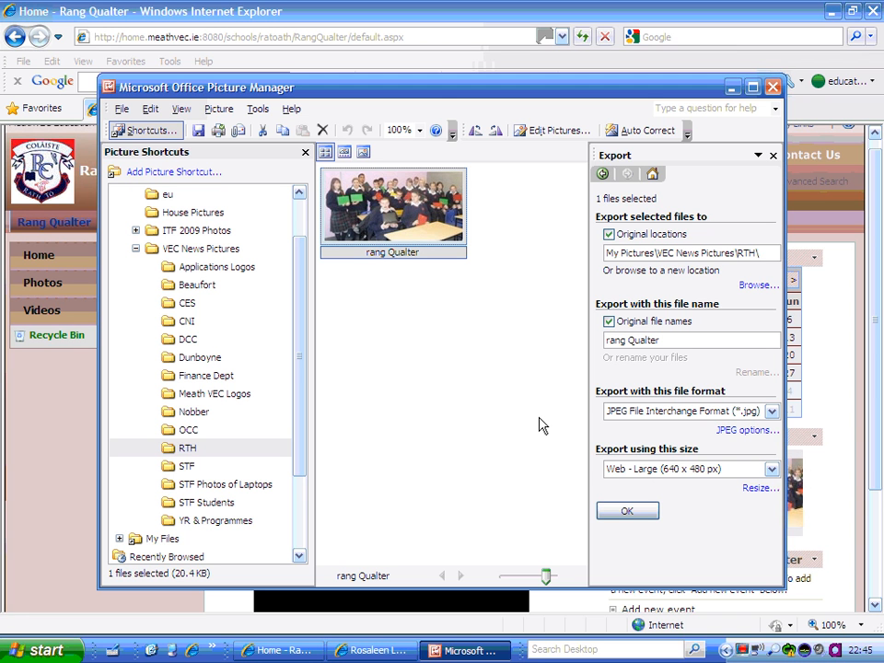
{"action": "left_click", "coordinate": [626, 512]}
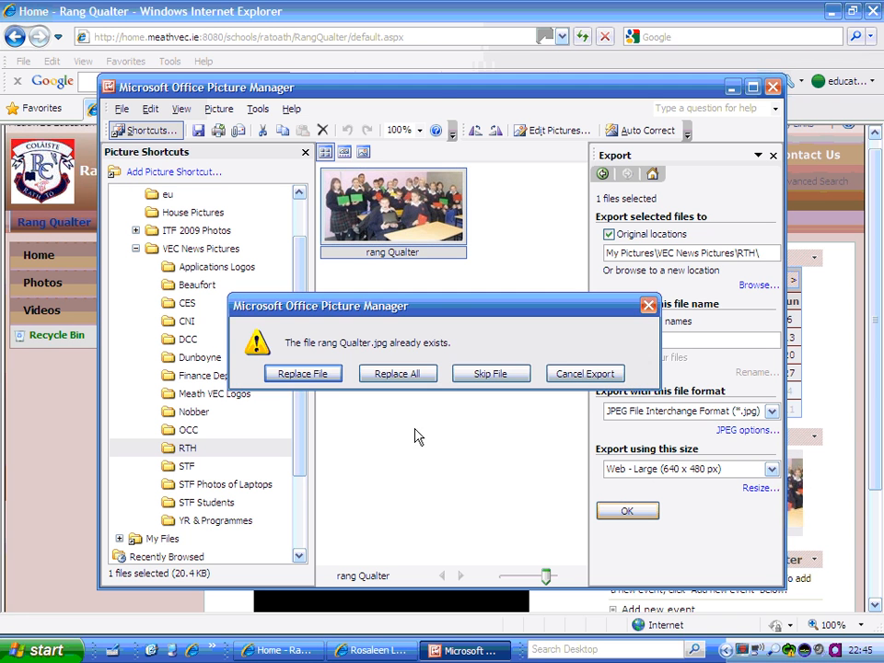
{"action": "left_click", "coordinate": [302, 372]}
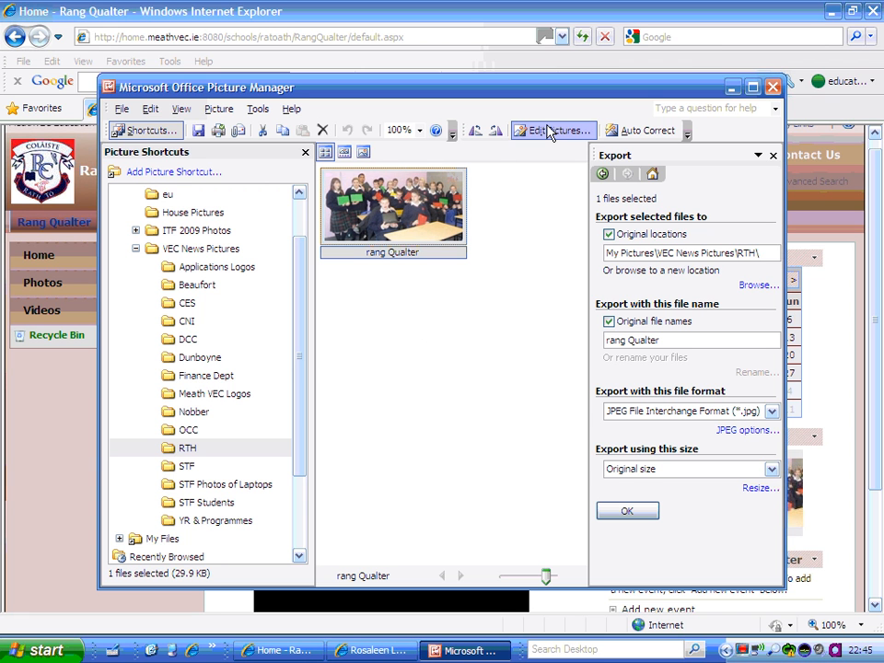
{"action": "mouse_move", "coordinate": [553, 129]}
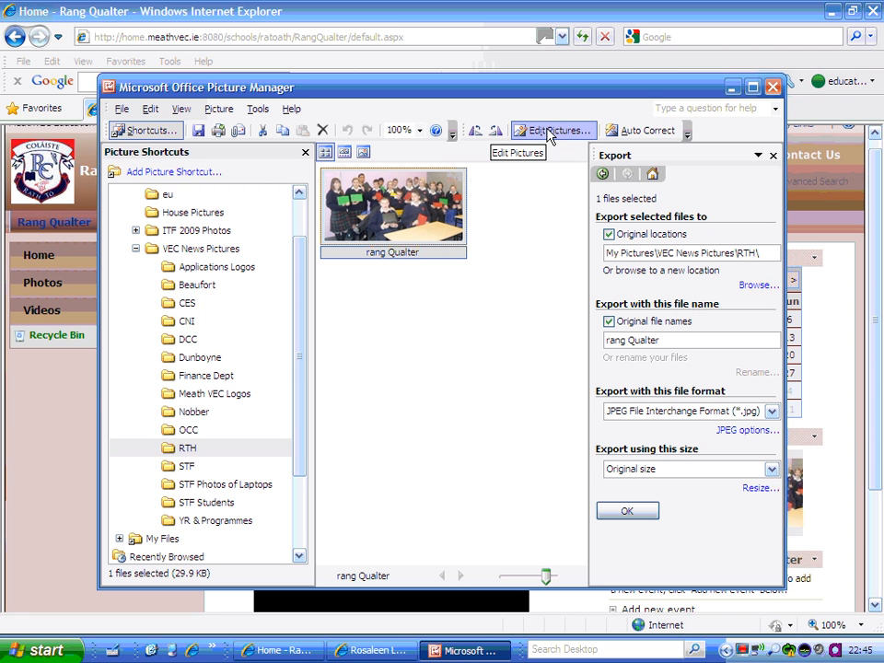
Step: Crop 16 pixels off the photo's bottom with Edit Pictures, leaving it 640 x 305
{"action": "left_click", "coordinate": [552, 129]}
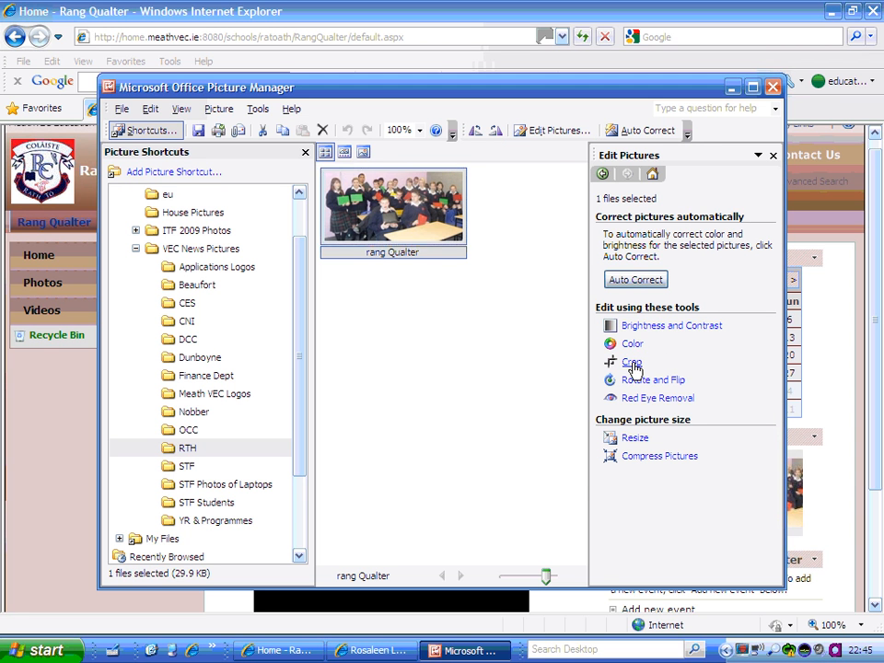
{"action": "left_click", "coordinate": [634, 361]}
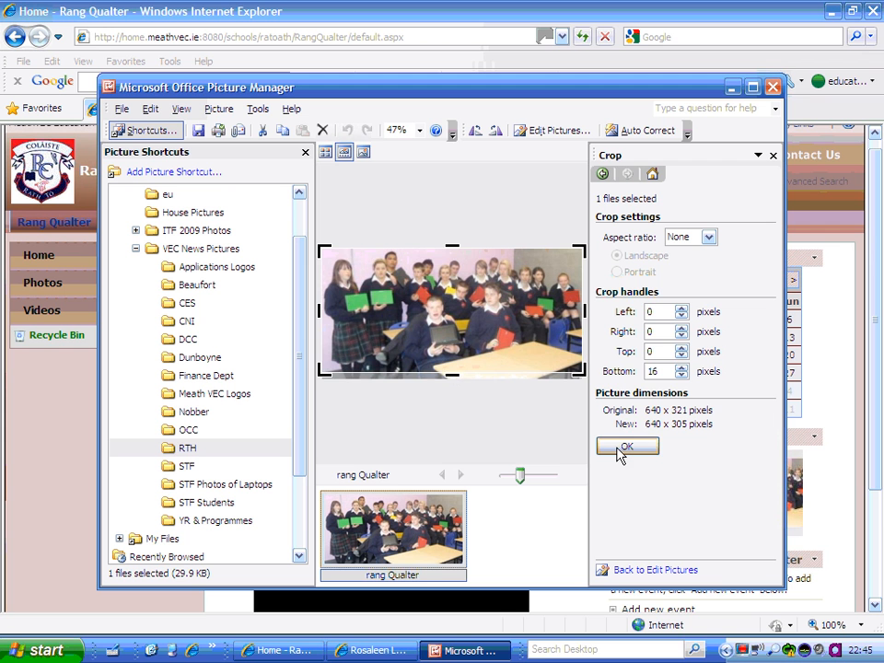
{"action": "left_click", "coordinate": [626, 448]}
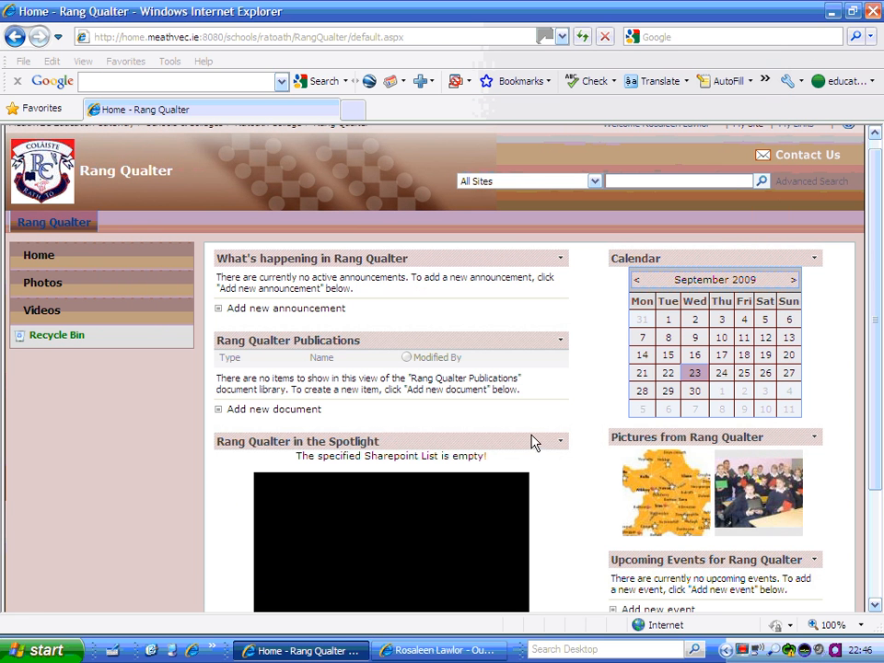
{"action": "mouse_move", "coordinate": [272, 409]}
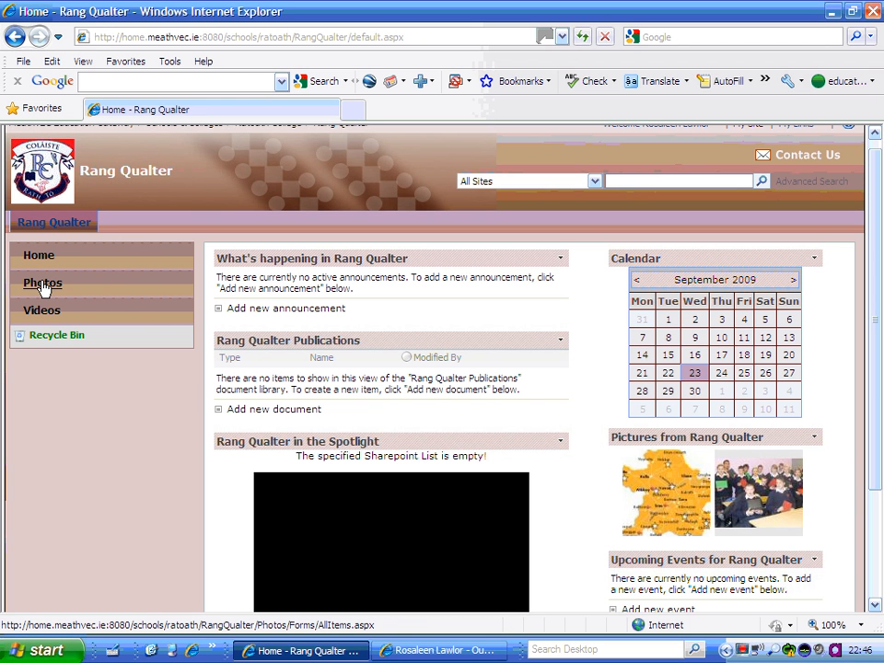
{"action": "mouse_move", "coordinate": [44, 283]}
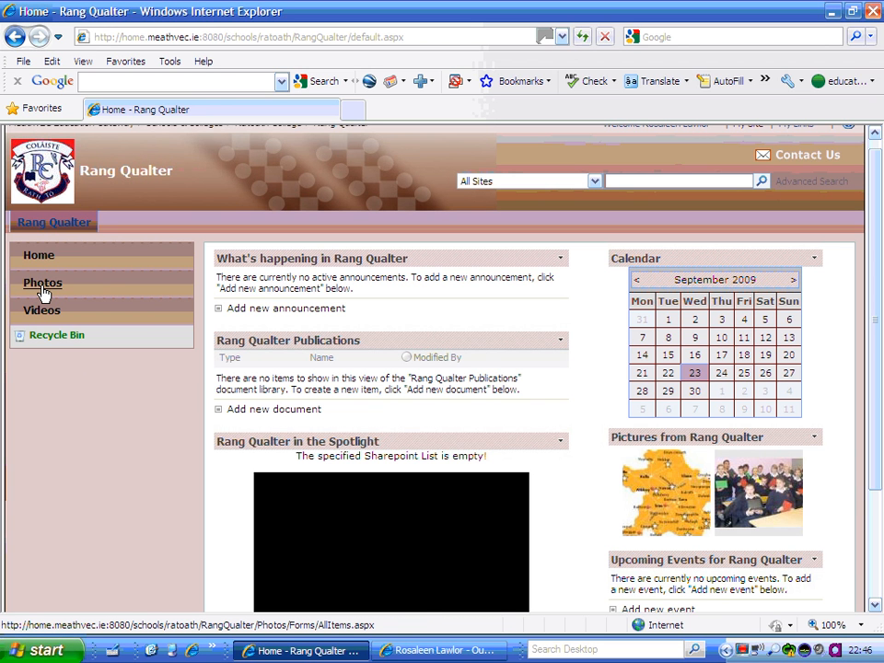
Step: Go to the Photos library and start Upload Picture to reach the Add Picture form
{"action": "left_click", "coordinate": [42, 283]}
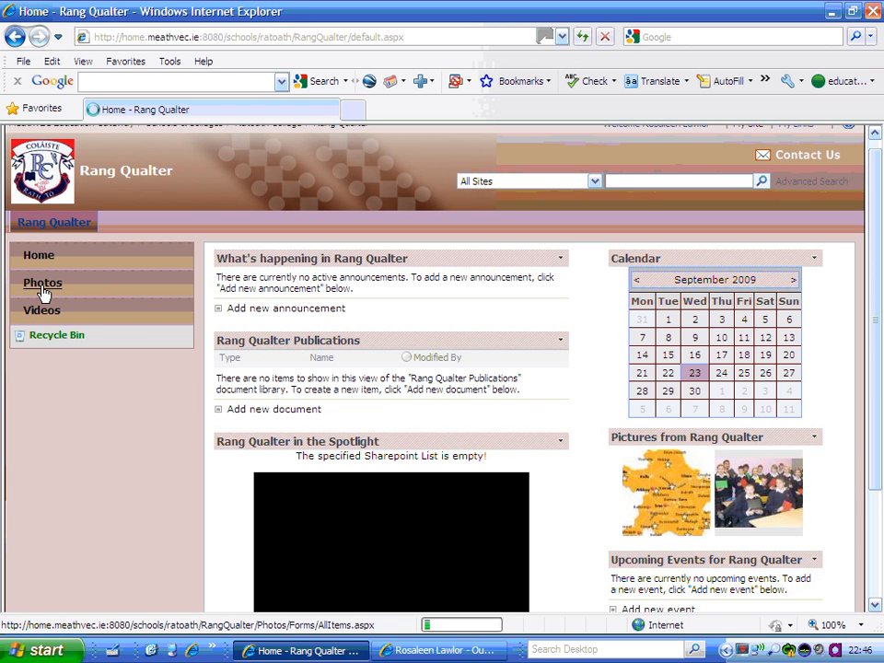
{"action": "left_click", "coordinate": [42, 284]}
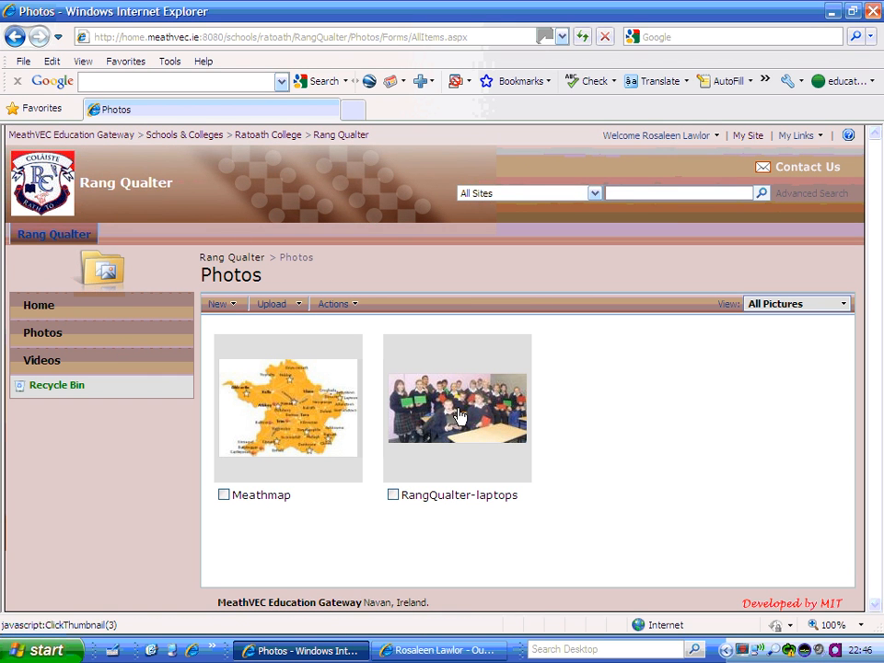
{"action": "mouse_move", "coordinate": [357, 499]}
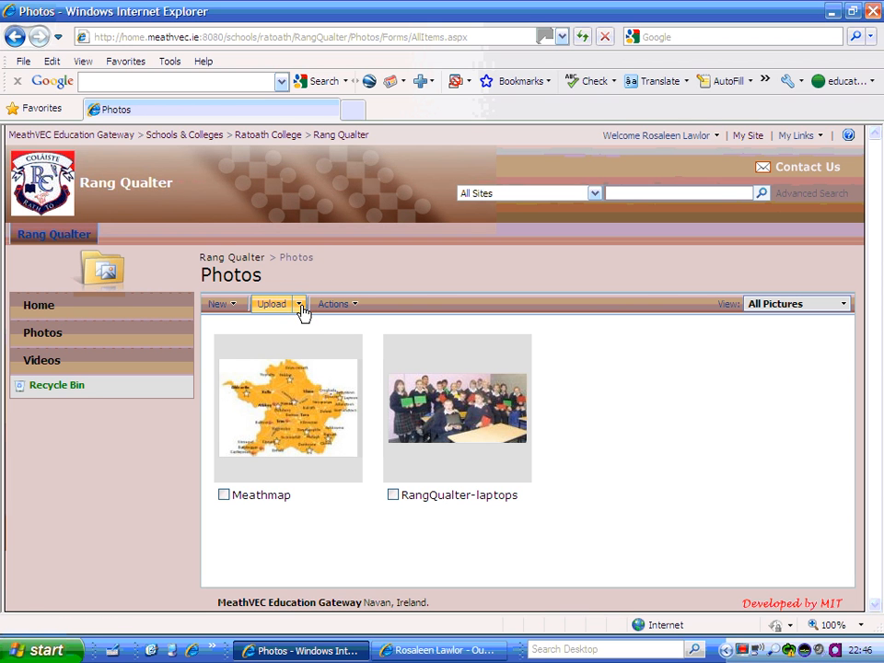
{"action": "left_click", "coordinate": [298, 303]}
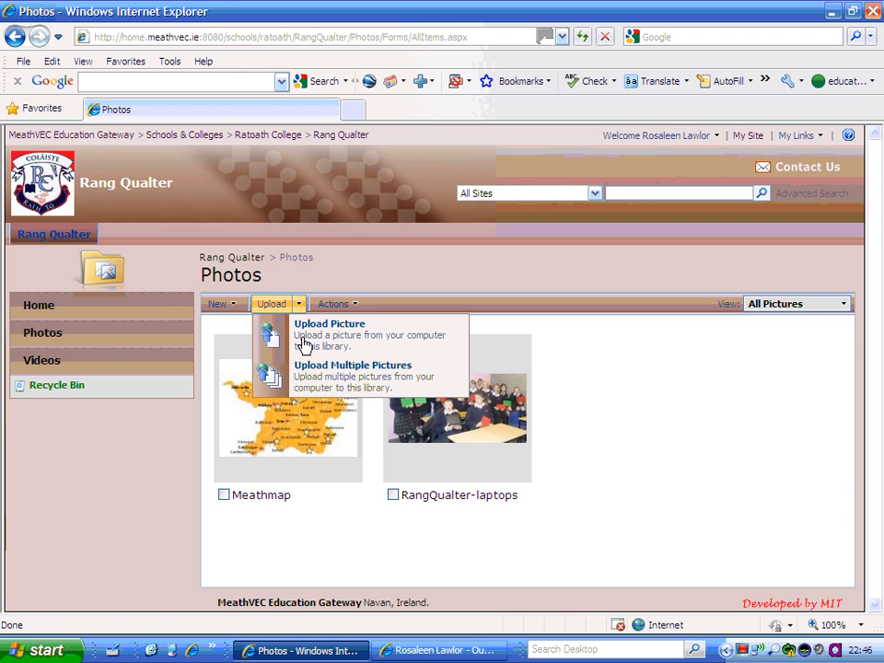
{"action": "left_click", "coordinate": [328, 325]}
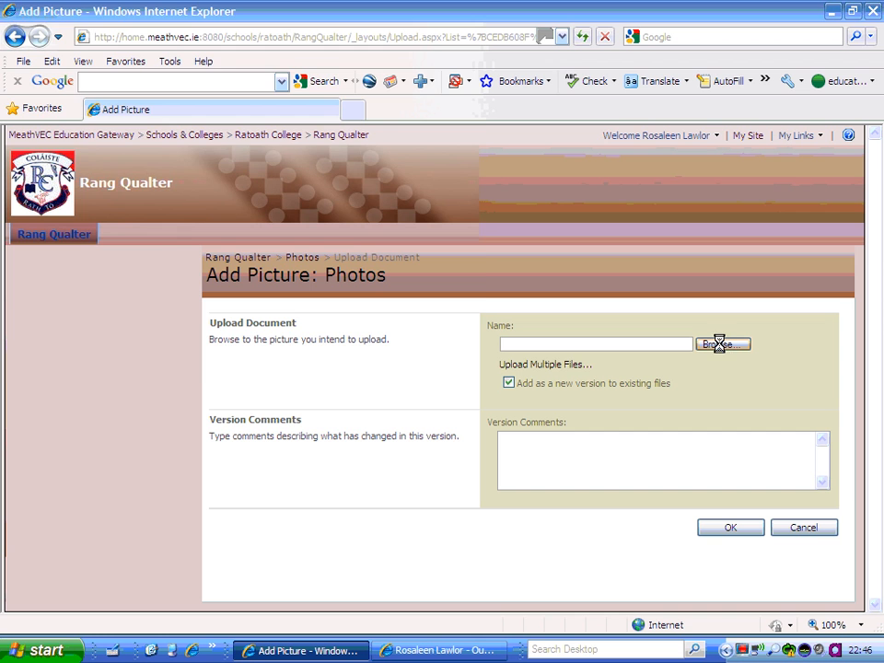
Step: Browse VEC News Pictures > RTH and attach rang Qualter to the Add Picture form
{"action": "left_click", "coordinate": [723, 344]}
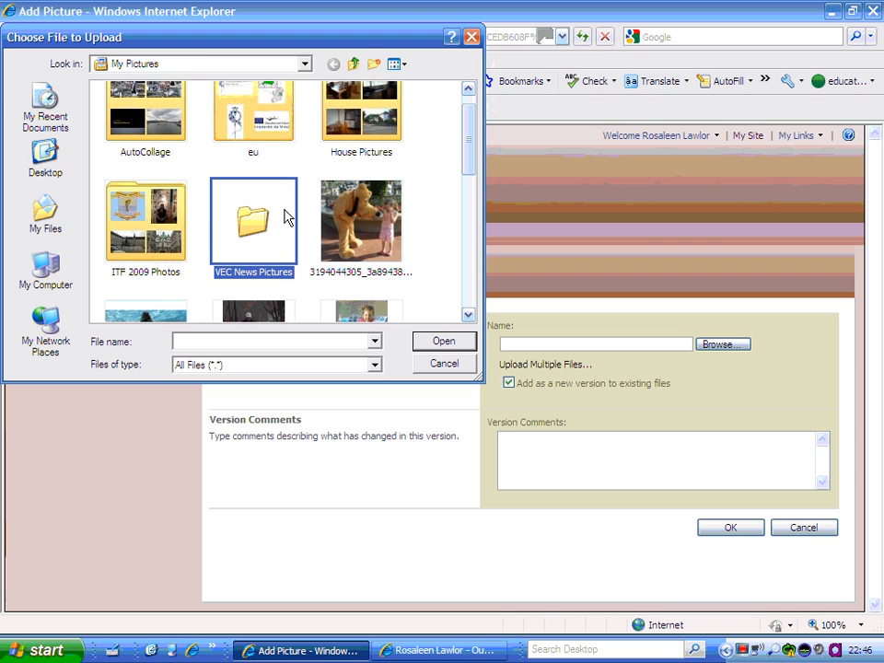
{"action": "mouse_move", "coordinate": [267, 225]}
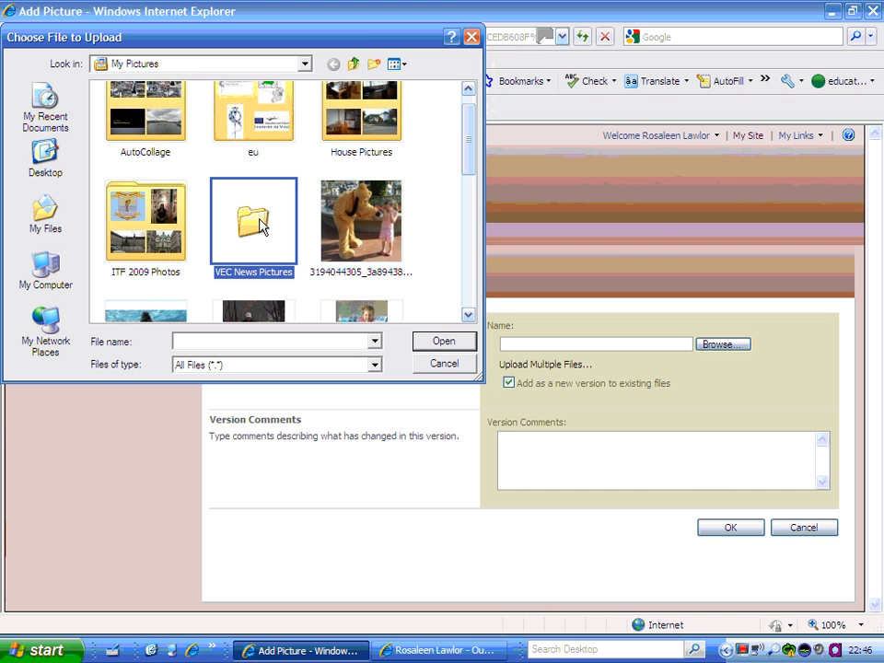
{"action": "mouse_move", "coordinate": [425, 358]}
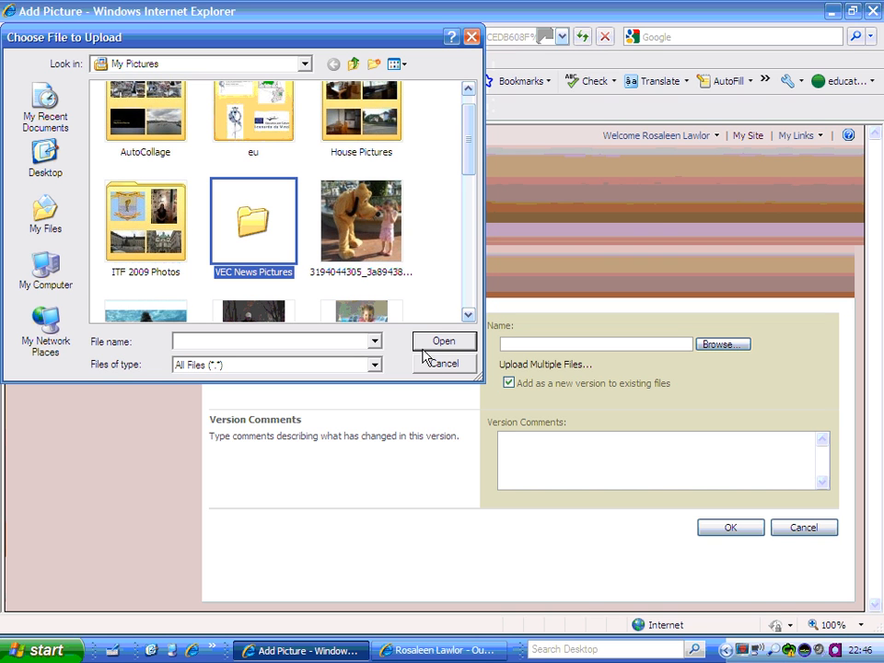
{"action": "double_click", "coordinate": [254, 221]}
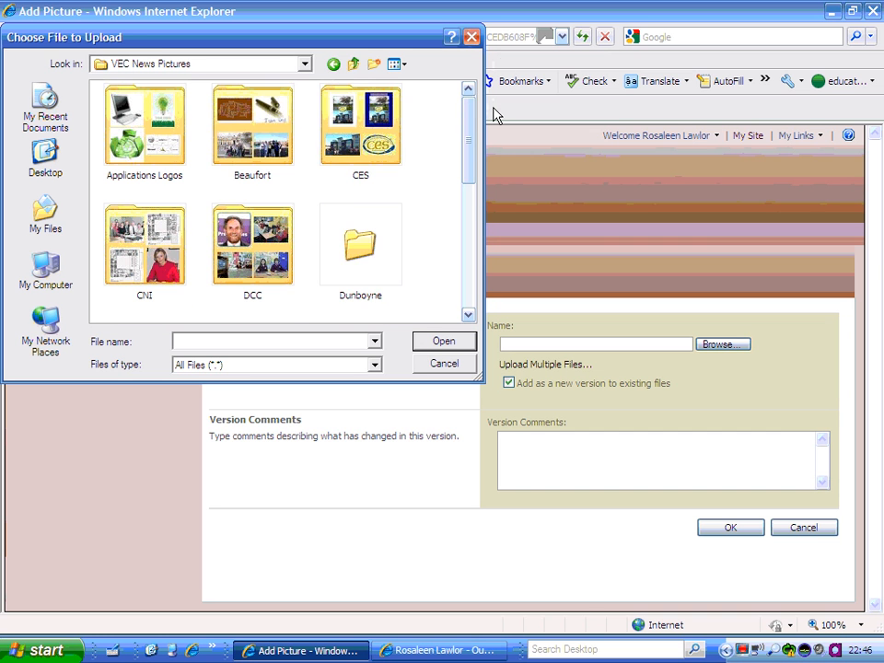
{"action": "scroll", "scroll_direction": "down", "scroll_amount": 3}
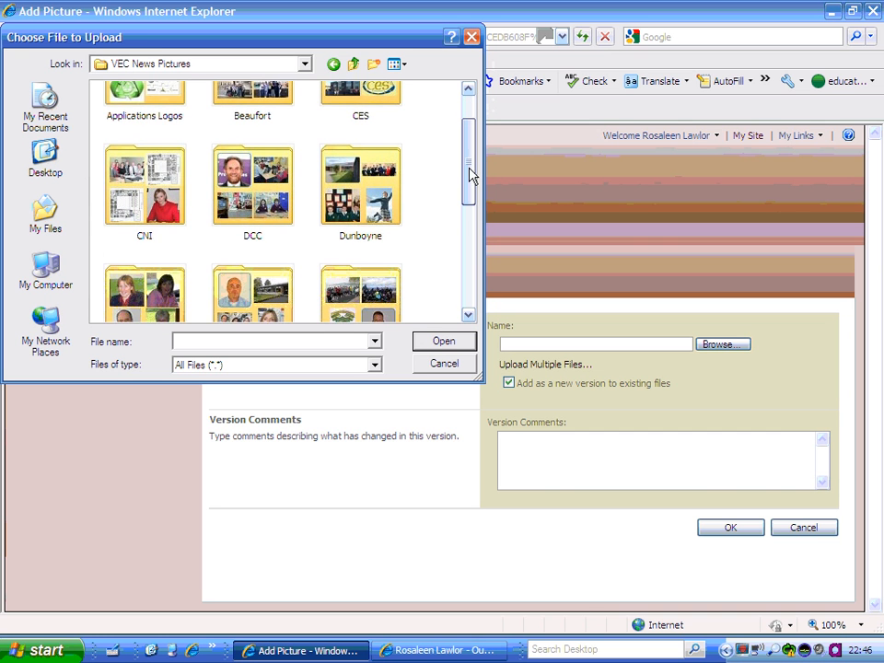
{"action": "scroll", "scroll_direction": "down", "scroll_amount": 3}
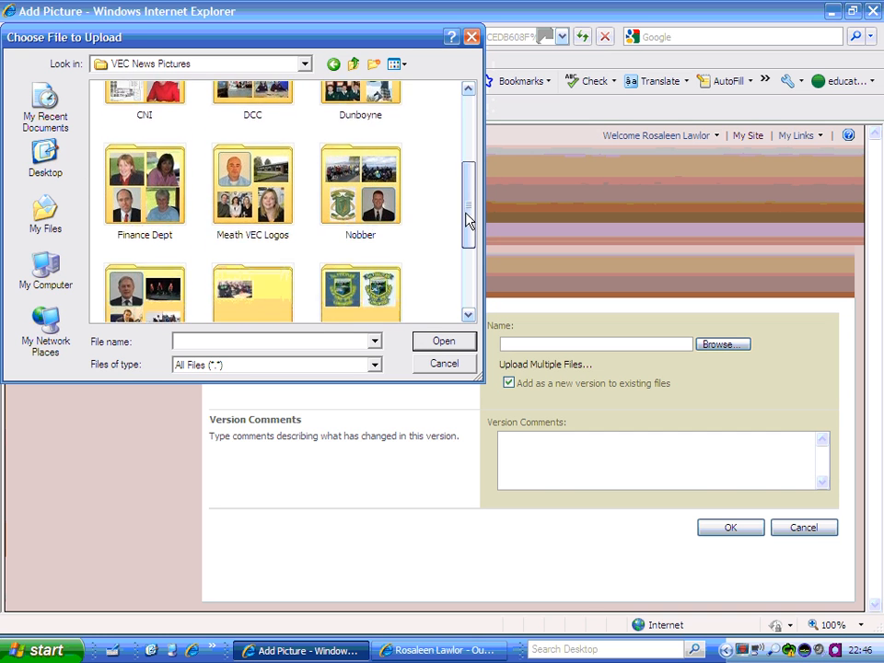
{"action": "scroll", "scroll_direction": "down", "scroll_amount": 3}
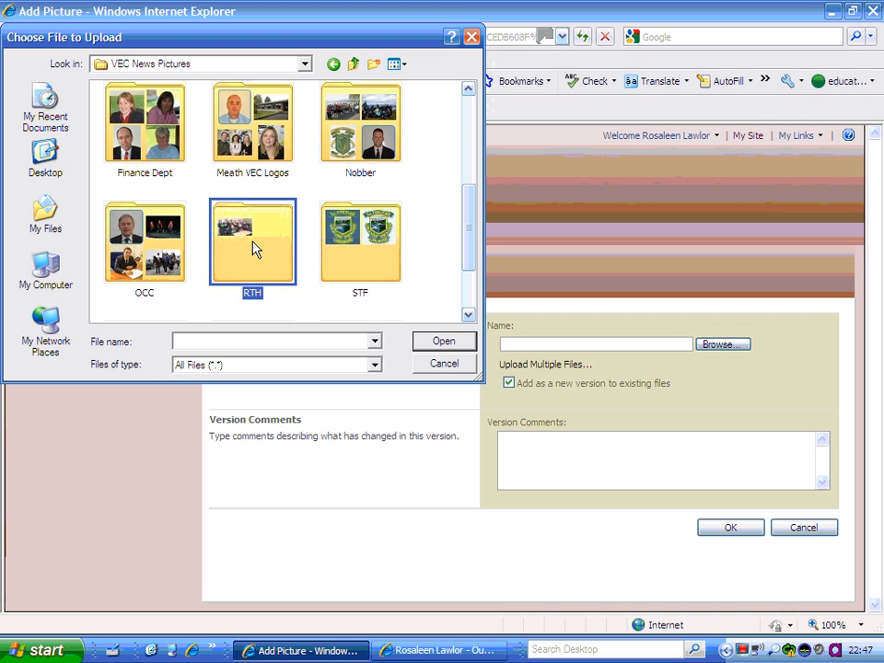
{"action": "double_click", "coordinate": [253, 242]}
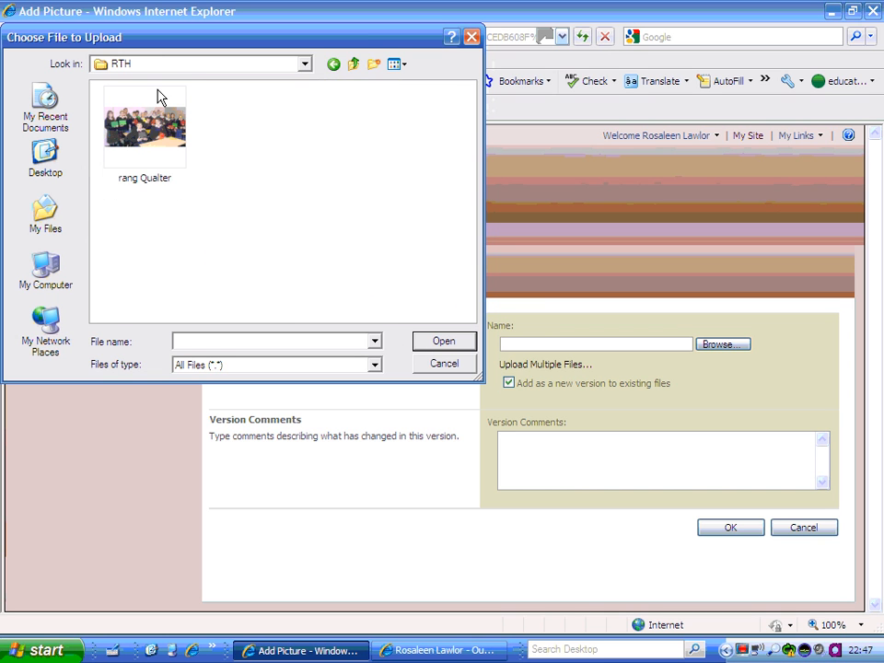
{"action": "left_click", "coordinate": [144, 125]}
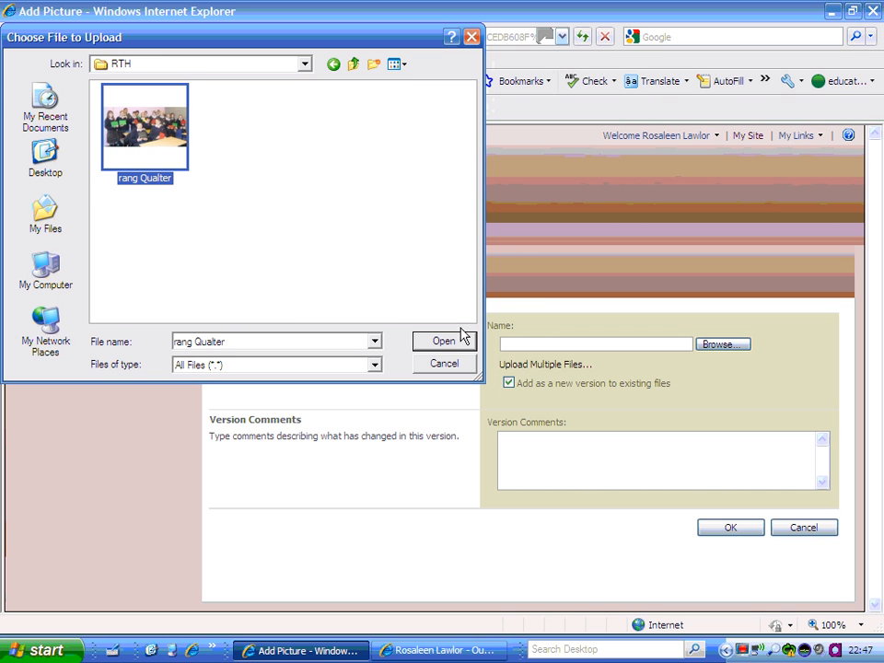
{"action": "left_click", "coordinate": [444, 341]}
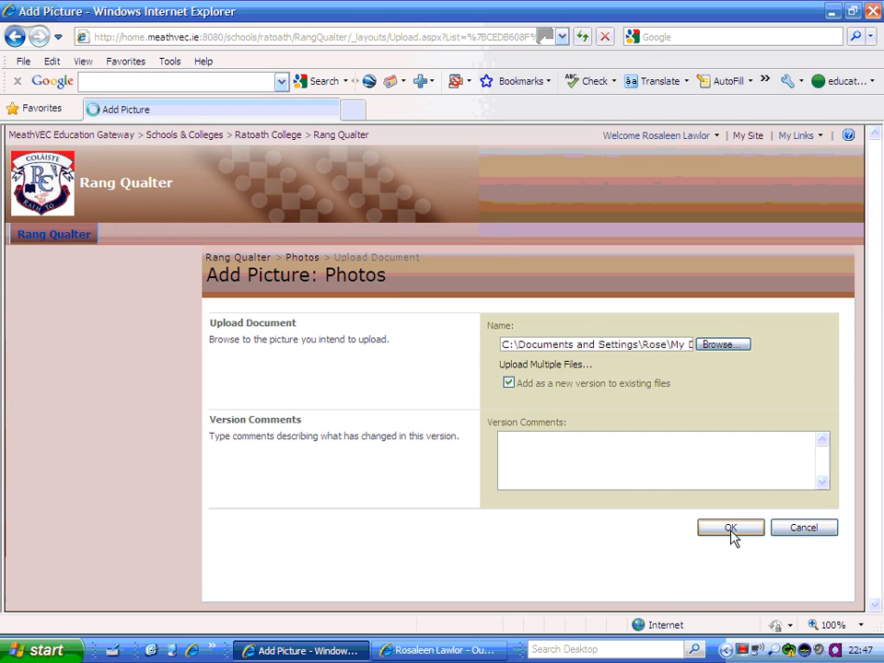
Step: Upload the photo and rename it arang Qualter in its properties so it lists first
{"action": "left_click", "coordinate": [729, 527]}
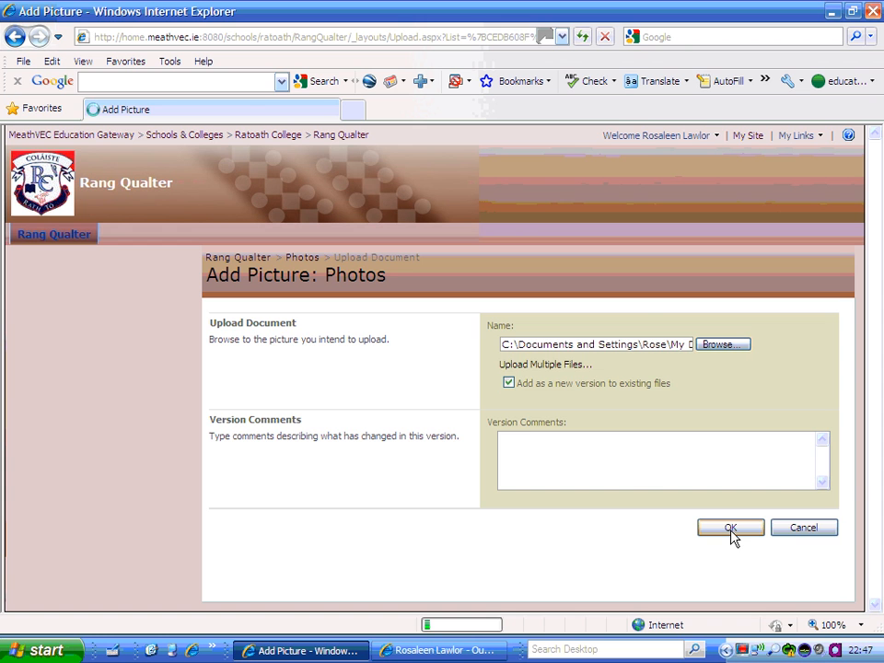
{"action": "left_click", "coordinate": [729, 527]}
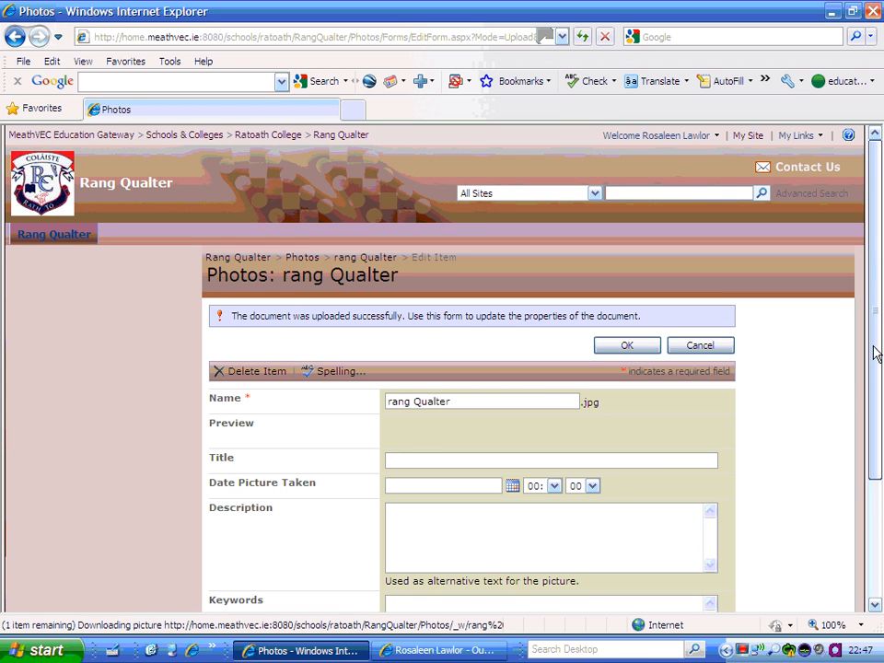
{"action": "scroll", "scroll_direction": "down", "scroll_amount": 3}
{"action": "type", "text": "a"}
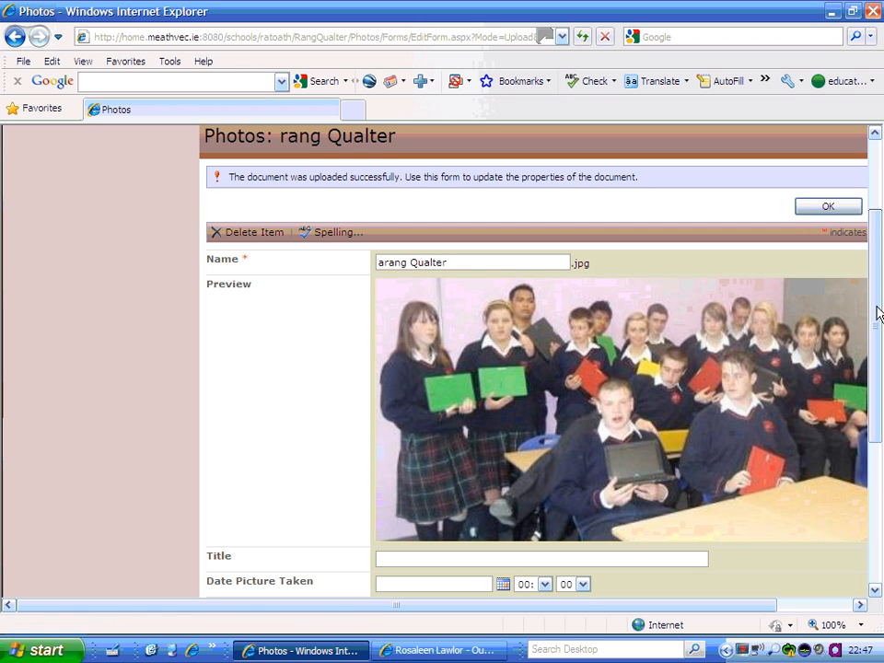
{"action": "scroll", "scroll_direction": "down", "scroll_amount": 3}
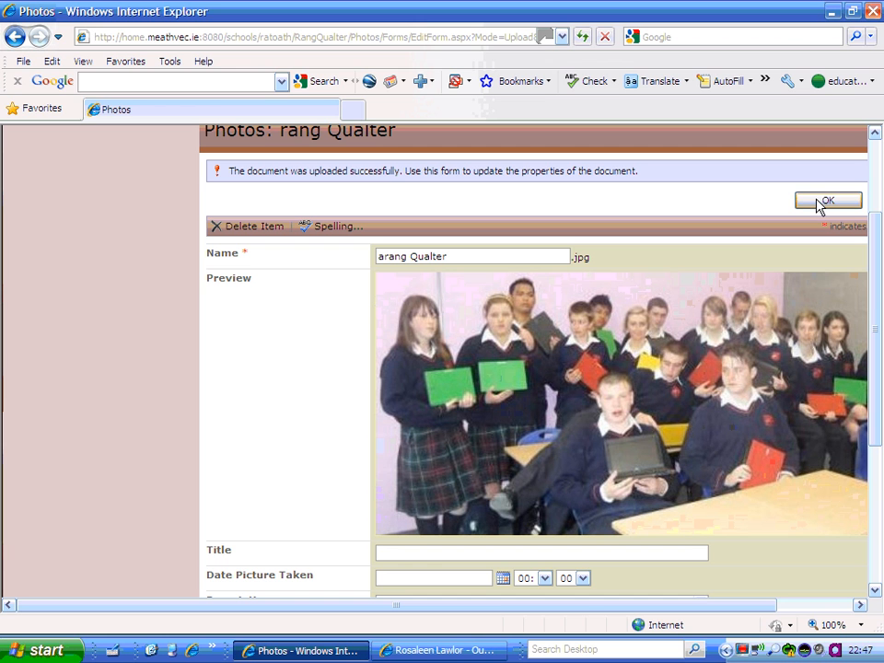
{"action": "left_click", "coordinate": [827, 201]}
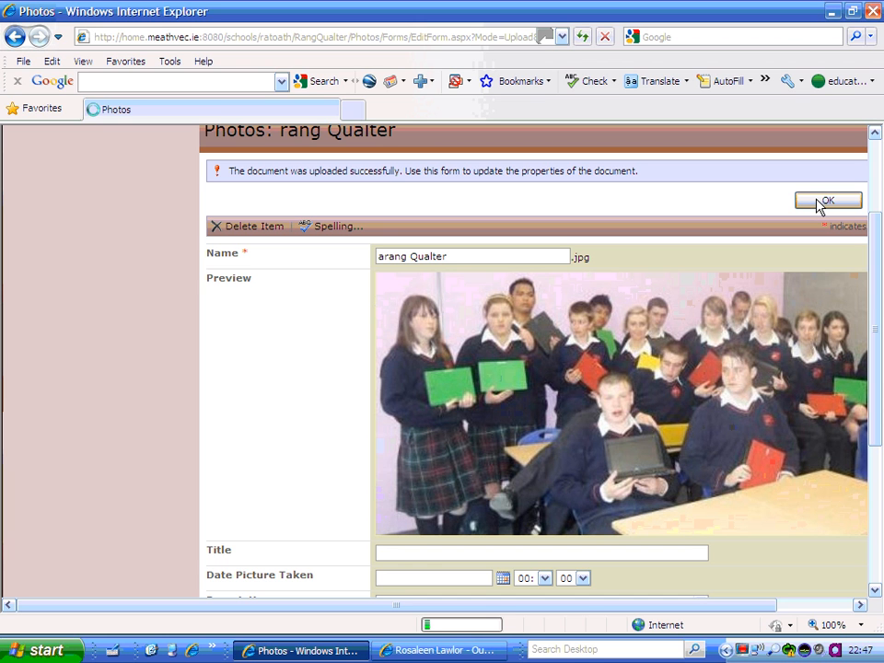
Step: Save the properties and return to the Rang Qualter home page via the breadcrumb
{"action": "left_click", "coordinate": [825, 200]}
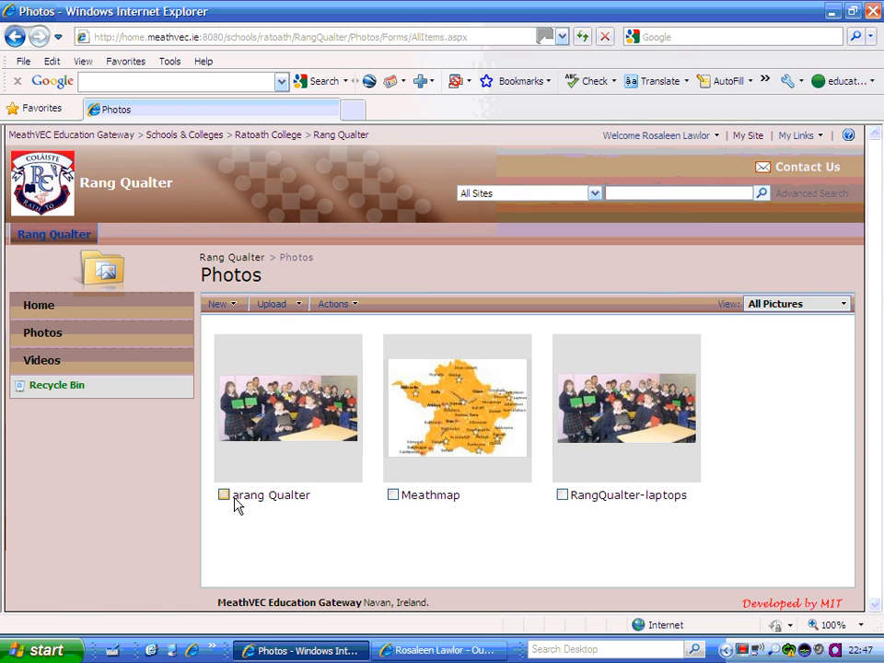
{"action": "mouse_move", "coordinate": [293, 508]}
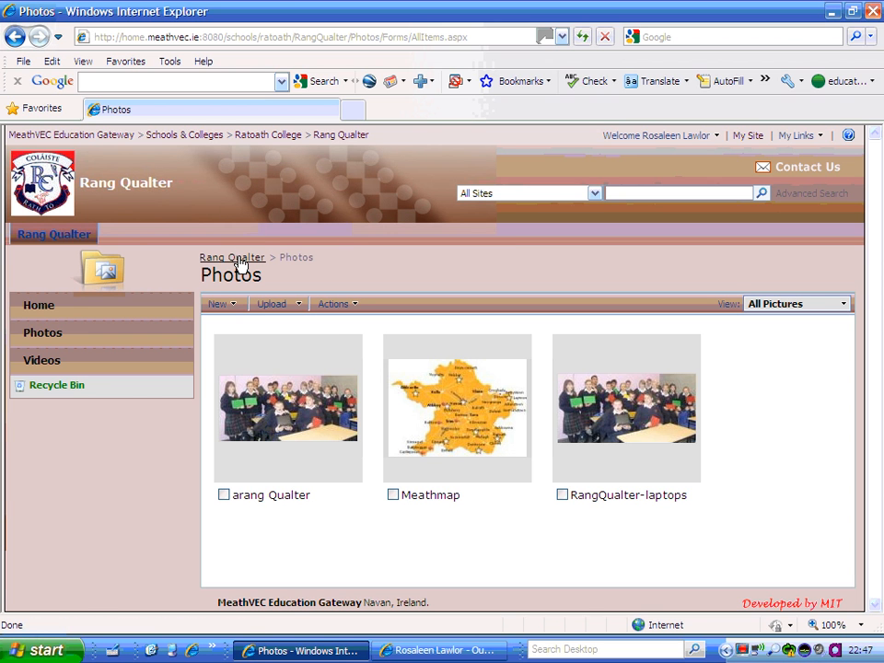
{"action": "left_click", "coordinate": [232, 258]}
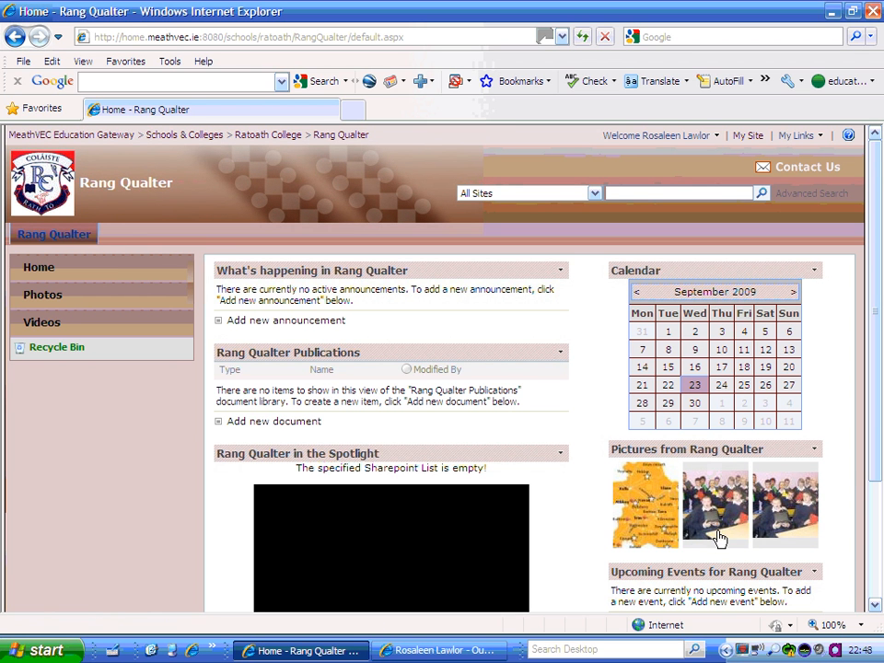
{"action": "mouse_move", "coordinate": [589, 447]}
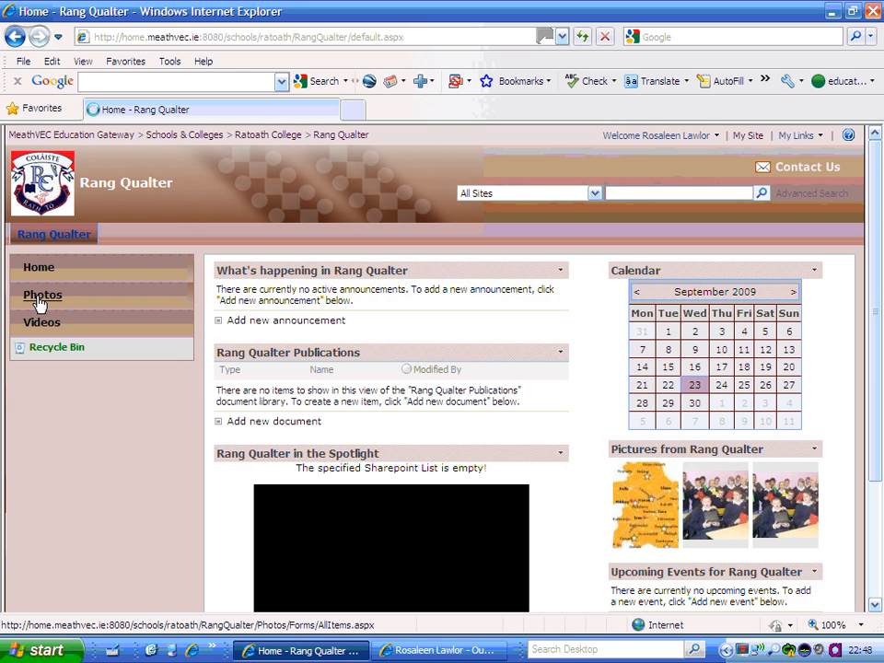
Step: Select the duplicate arang Qualter picture in the Photos library for deletion
{"action": "left_click", "coordinate": [43, 295]}
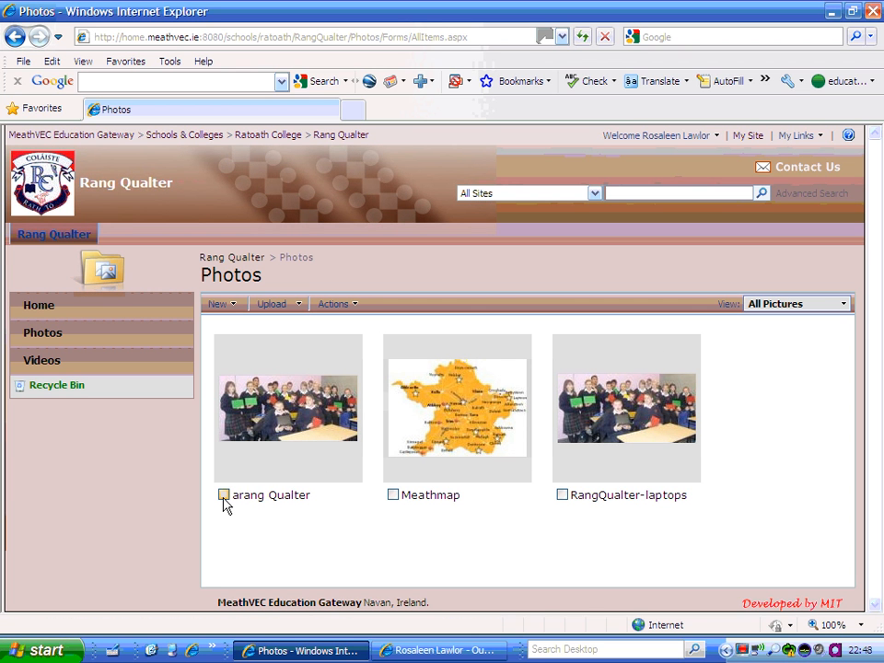
{"action": "left_click", "coordinate": [223, 496]}
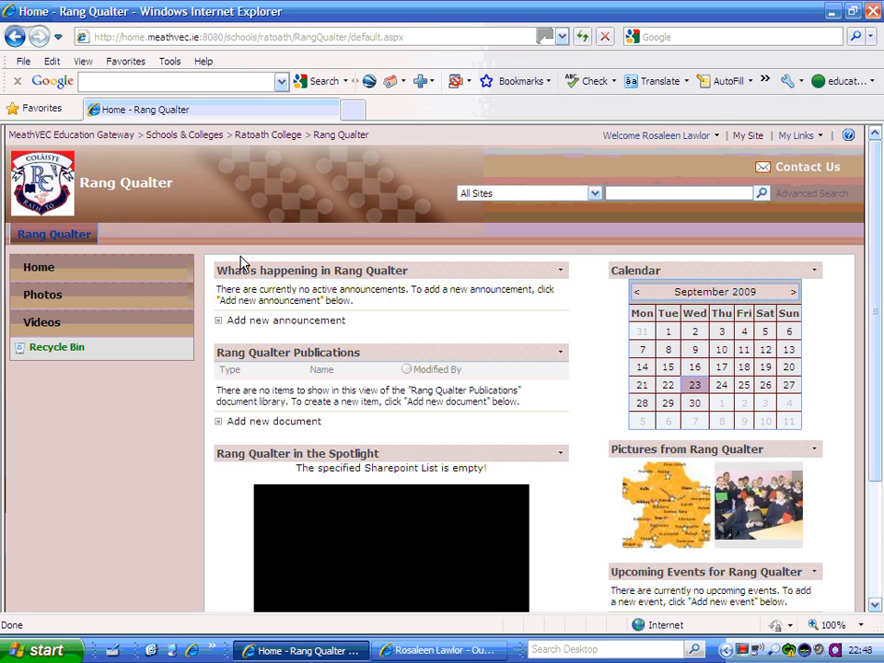
{"action": "mouse_move", "coordinate": [501, 328]}
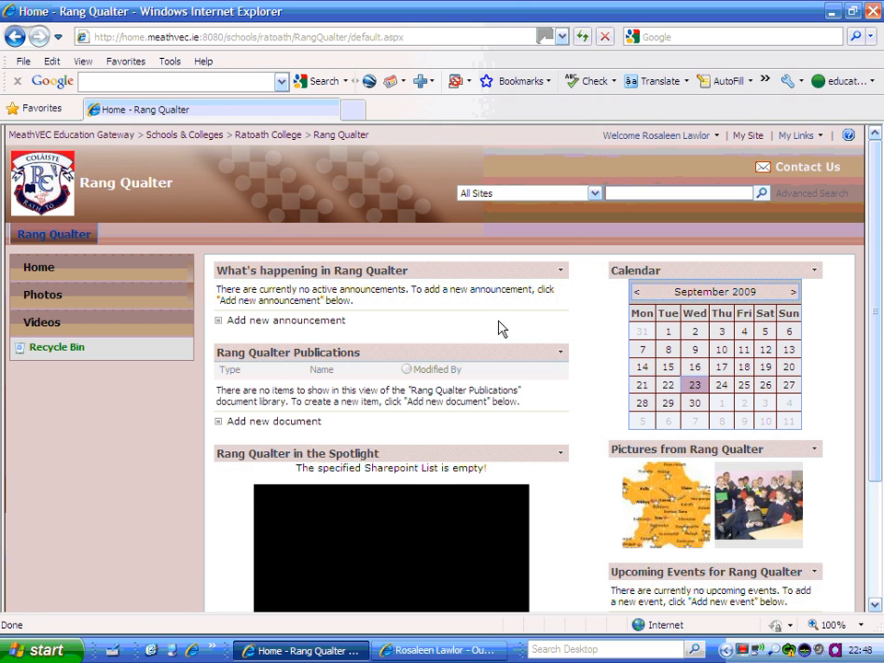